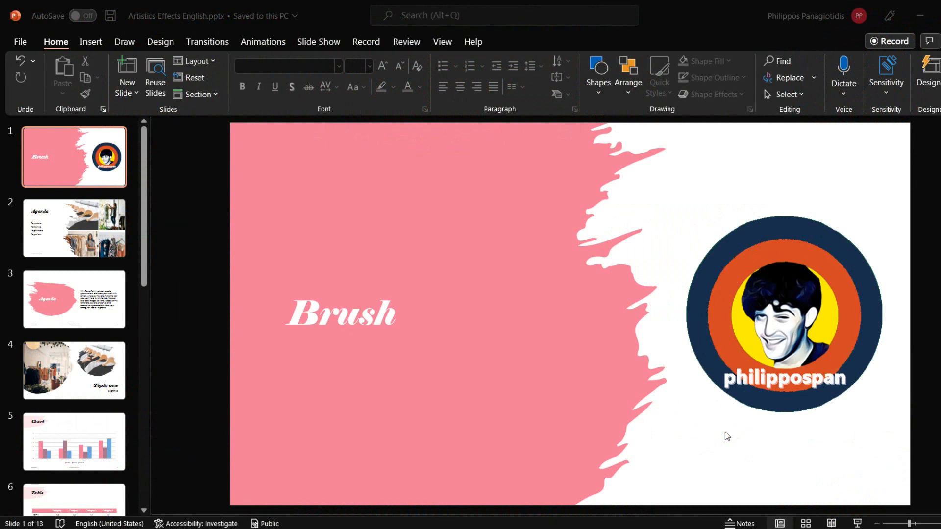
pyautogui.moveTo(495, 289)
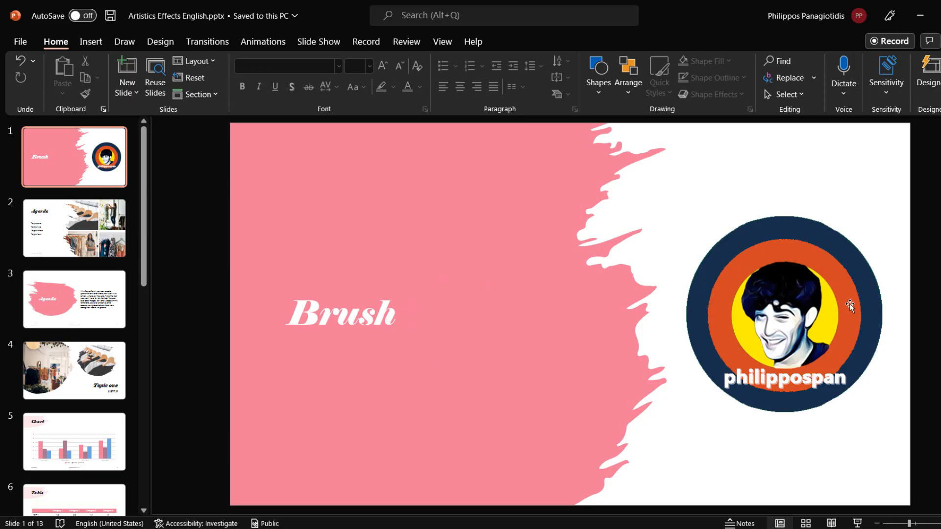
pyautogui.moveTo(797, 345)
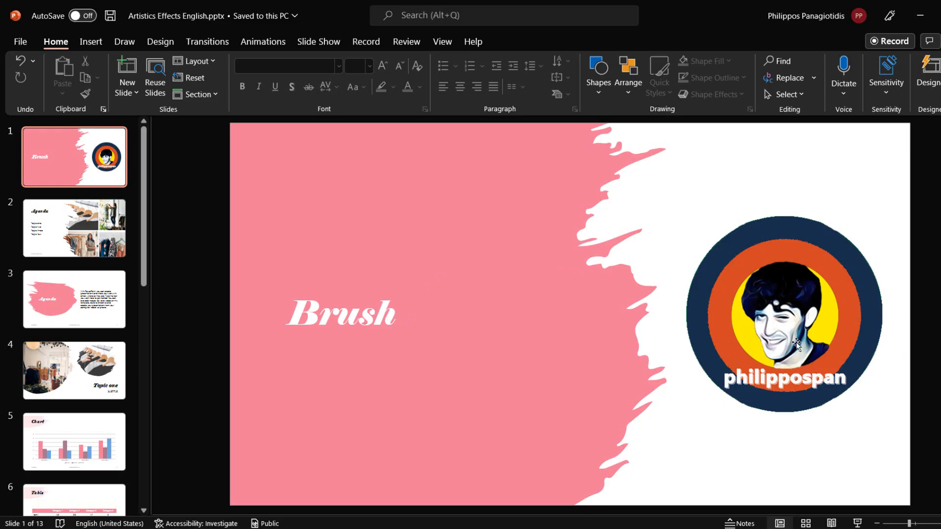
# Select the circular logo picture and show the Artistic Effects gallery.
pyautogui.click(784, 314)
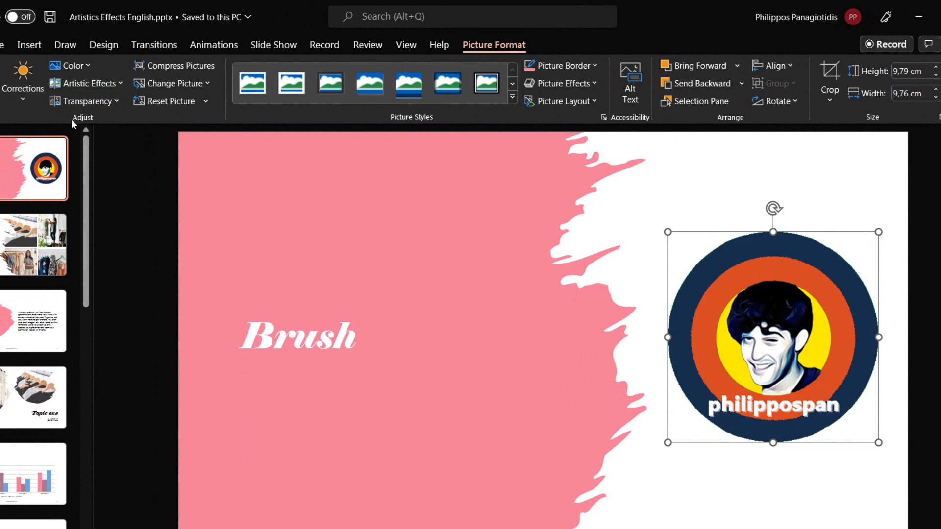
pyautogui.moveTo(87, 124)
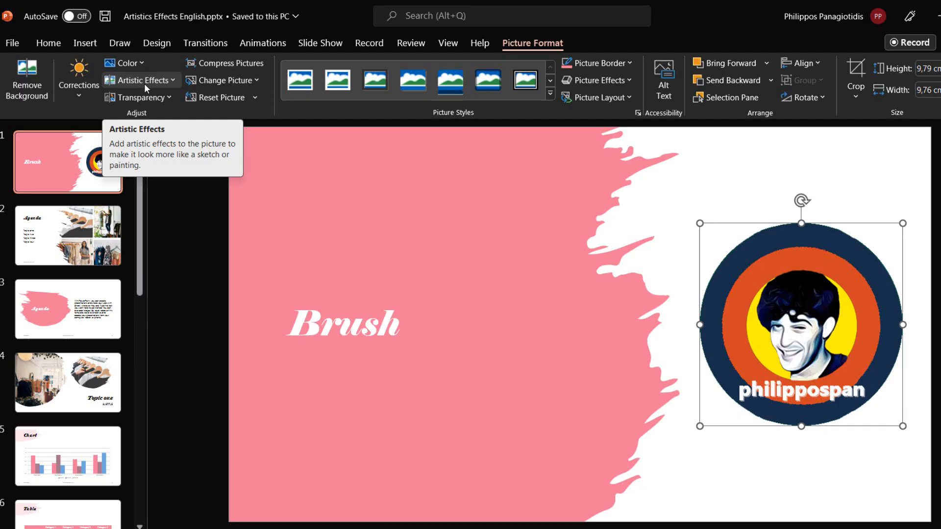
pyautogui.click(139, 80)
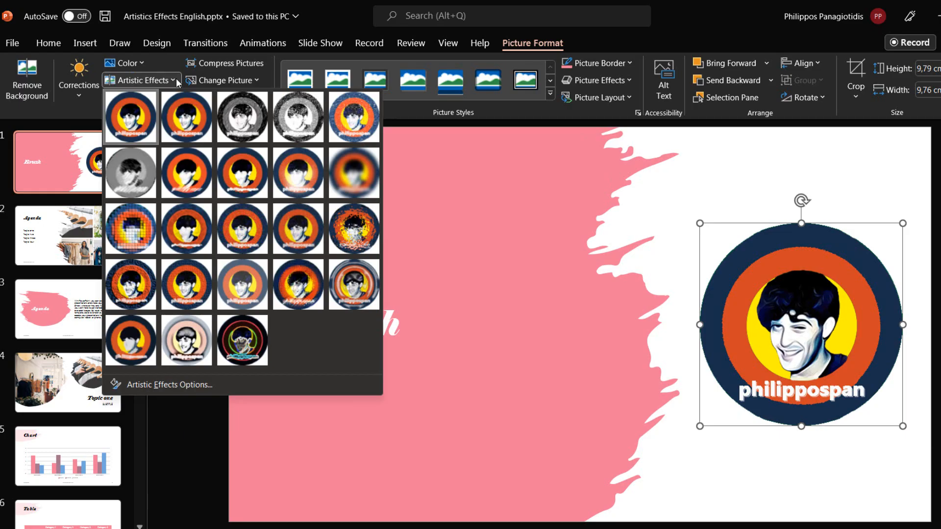
pyautogui.click(242, 173)
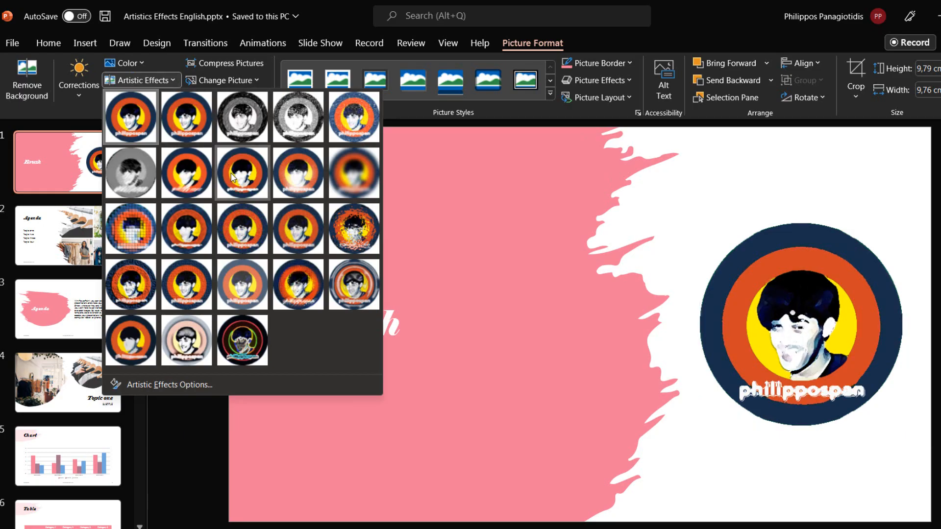
pyautogui.moveTo(241, 173)
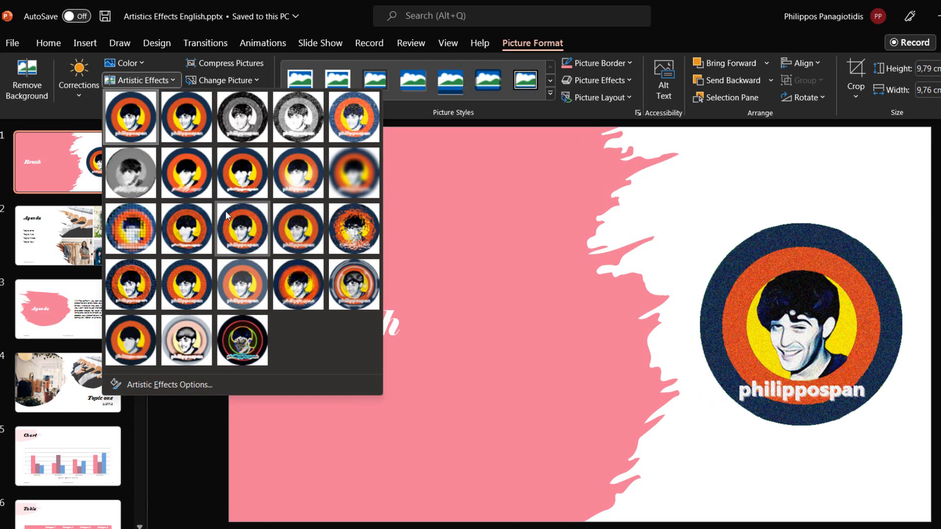
pyautogui.moveTo(242, 229)
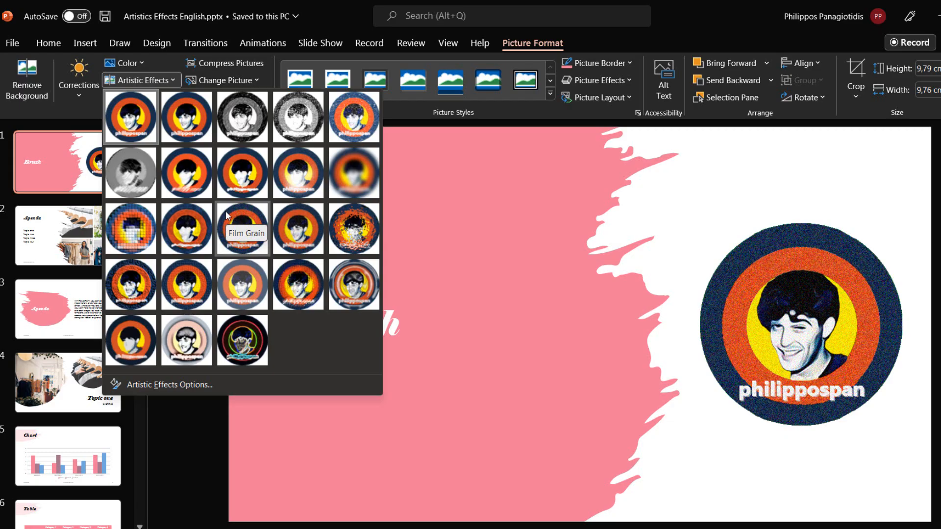
pyautogui.moveTo(131, 115)
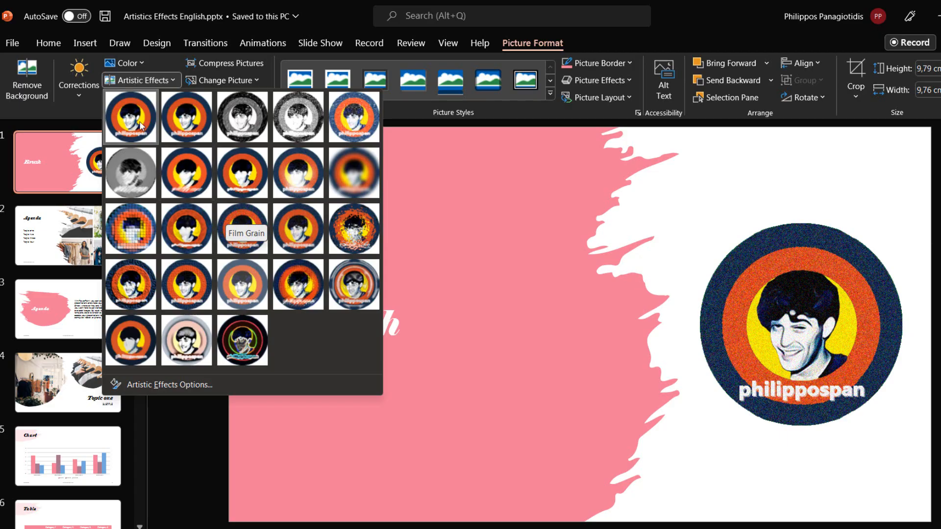
pyautogui.moveTo(130, 117)
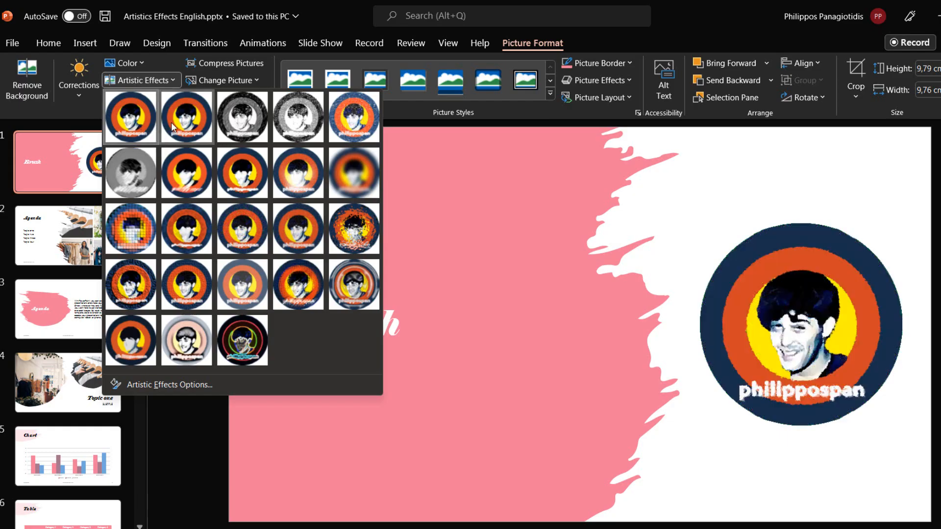
pyautogui.moveTo(187, 116)
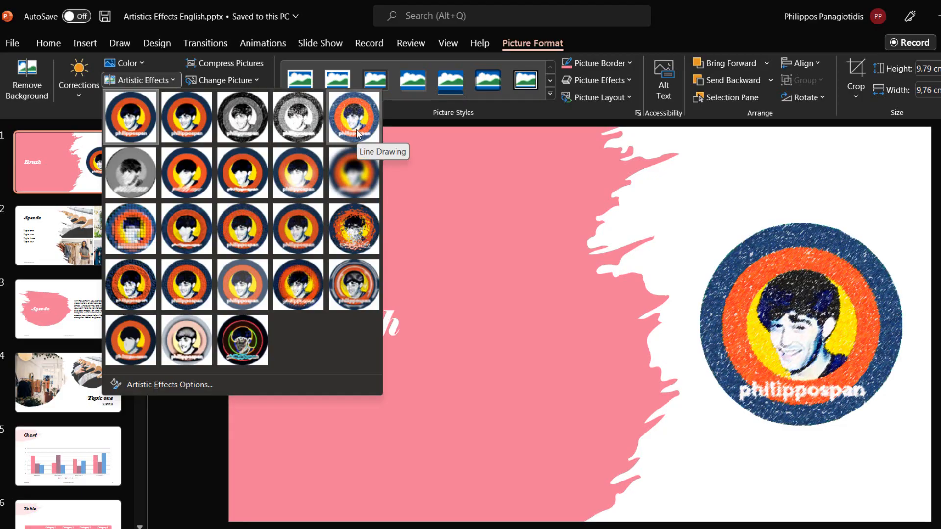
pyautogui.click(186, 173)
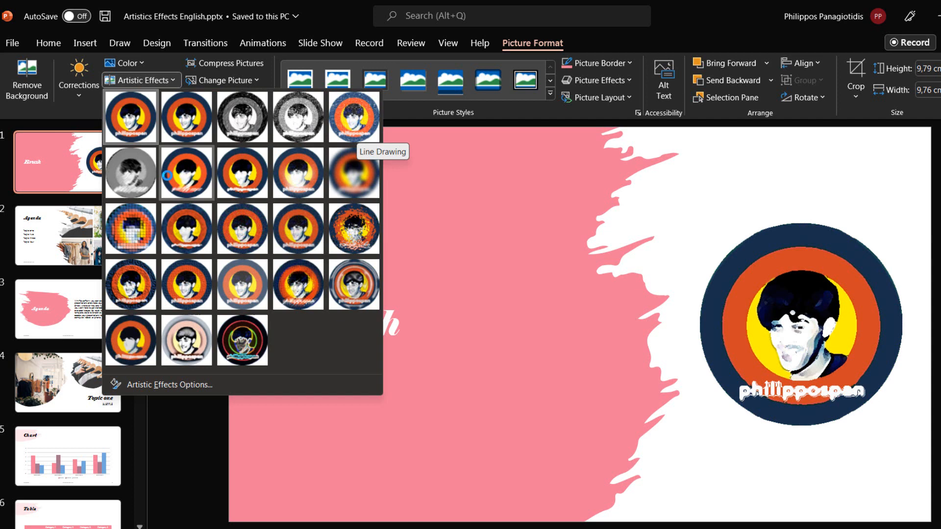
pyautogui.click(131, 173)
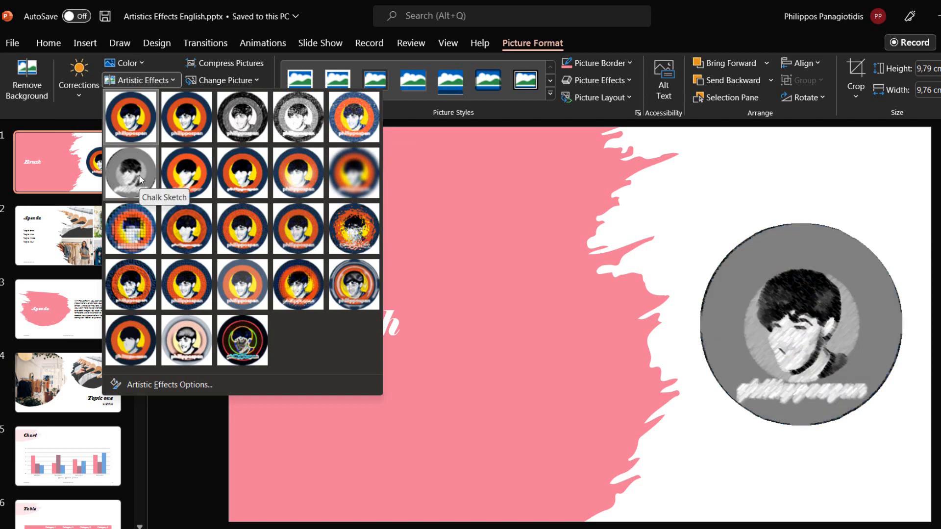
pyautogui.click(186, 173)
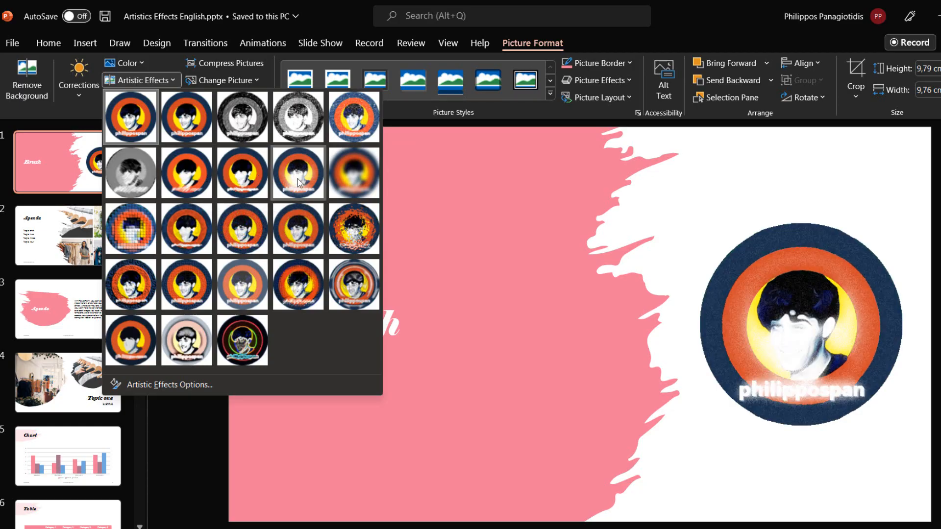
pyautogui.moveTo(297, 173)
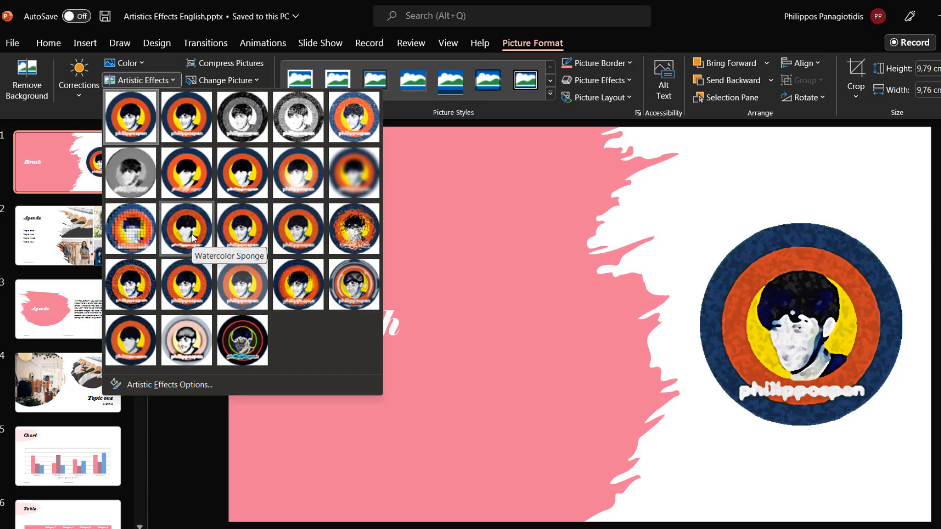
pyautogui.click(259, 230)
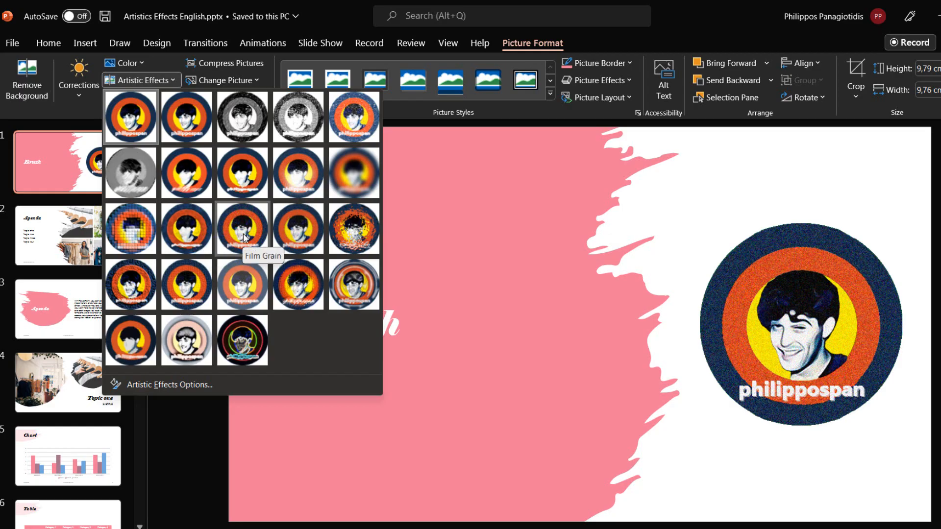
pyautogui.moveTo(299, 230)
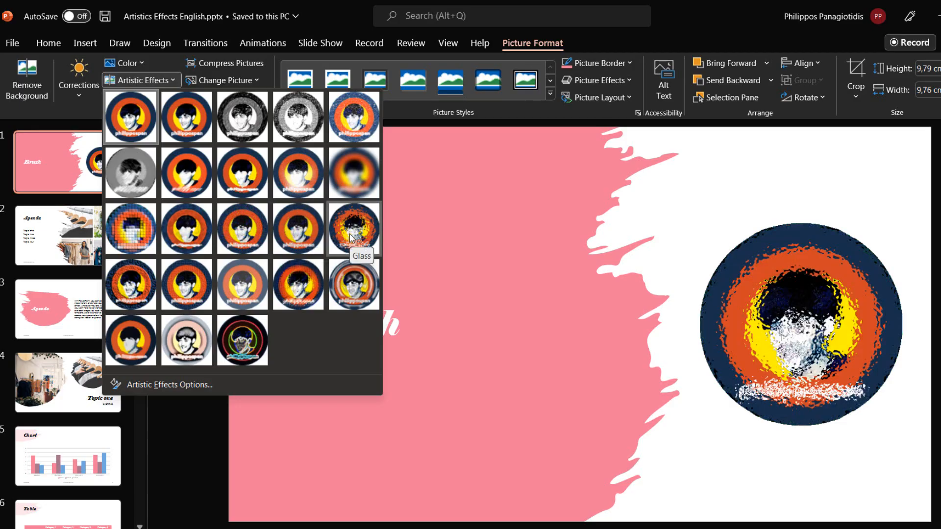
# Preview glass, plastic wrap, cutout and glow edges effects on the logo without applying.
pyautogui.click(129, 284)
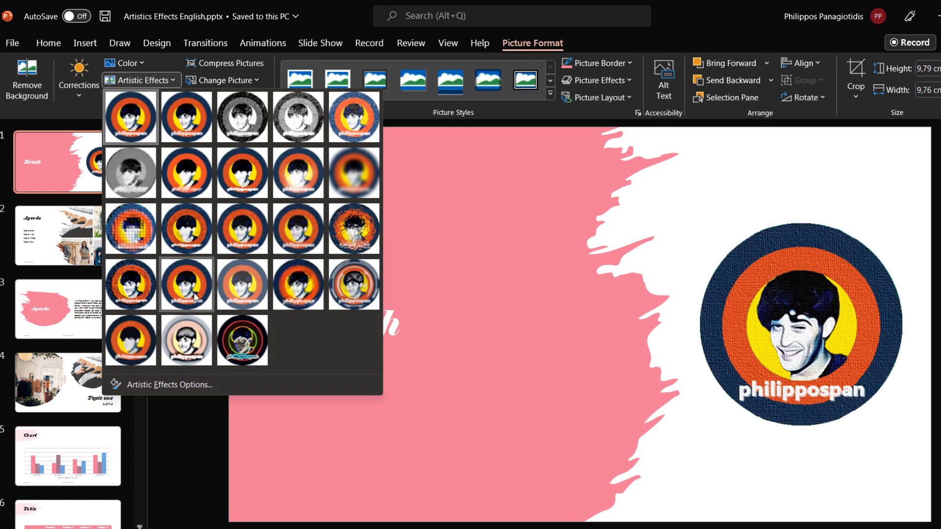
pyautogui.moveTo(186, 283)
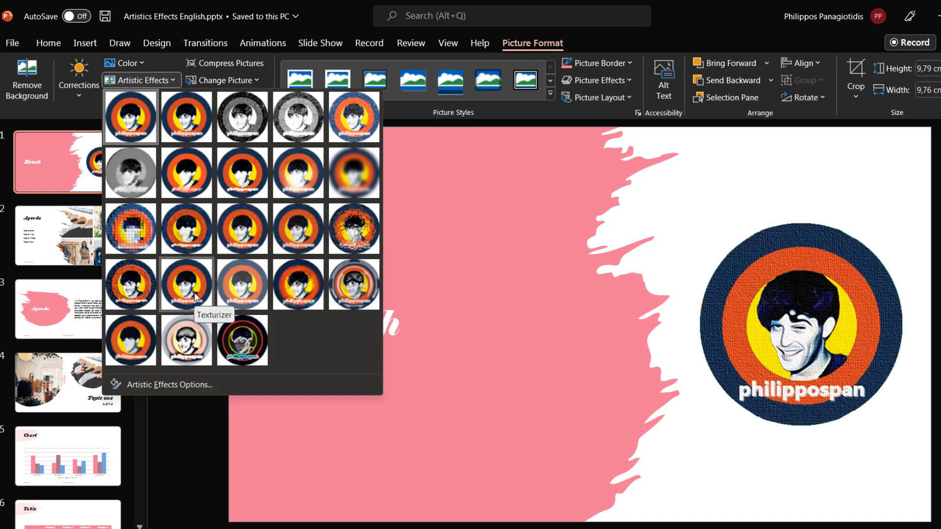
pyautogui.moveTo(241, 283)
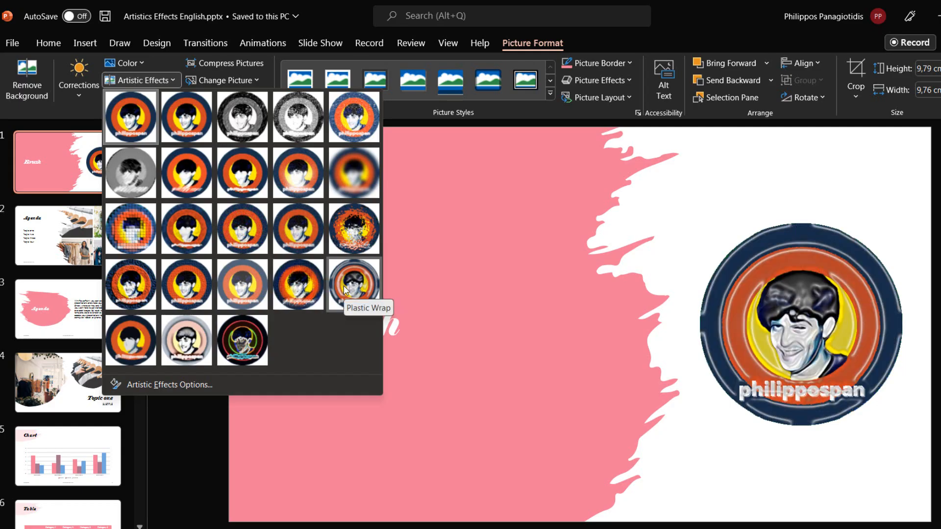
pyautogui.click(130, 339)
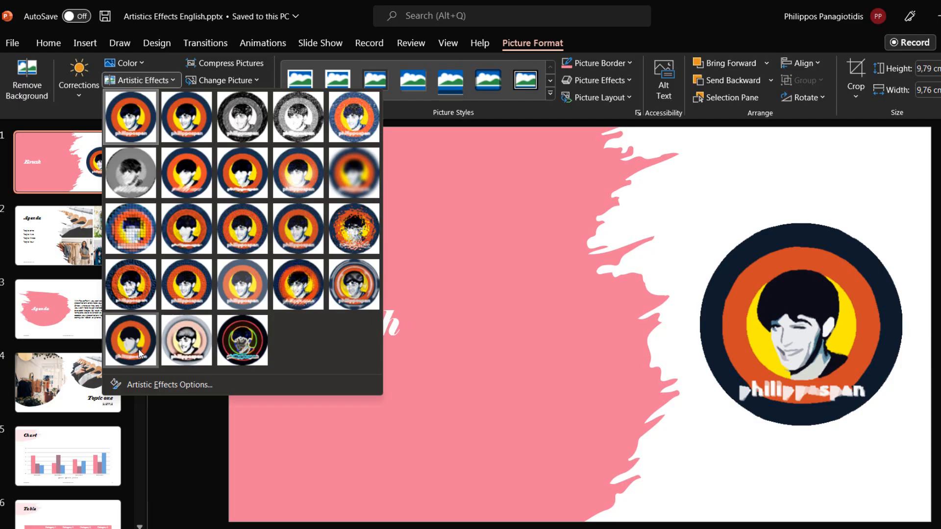
pyautogui.moveTo(131, 339)
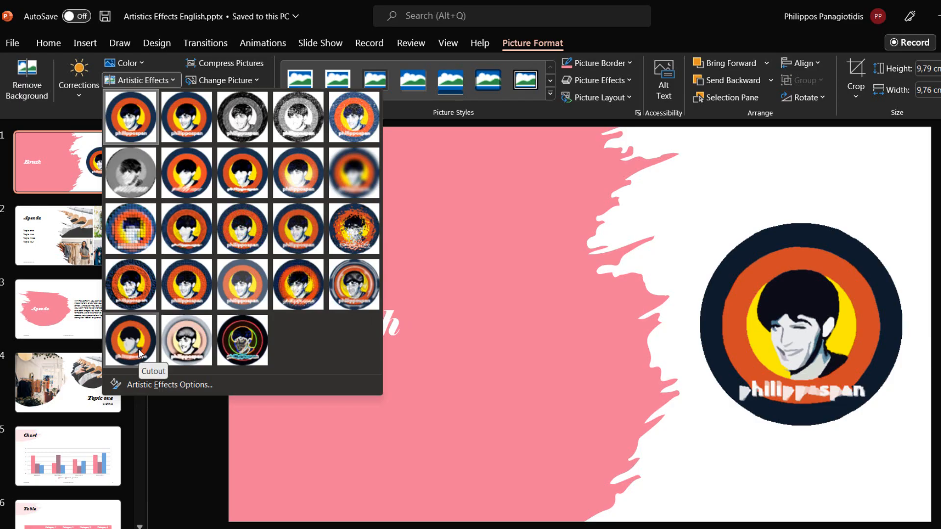
pyautogui.click(186, 340)
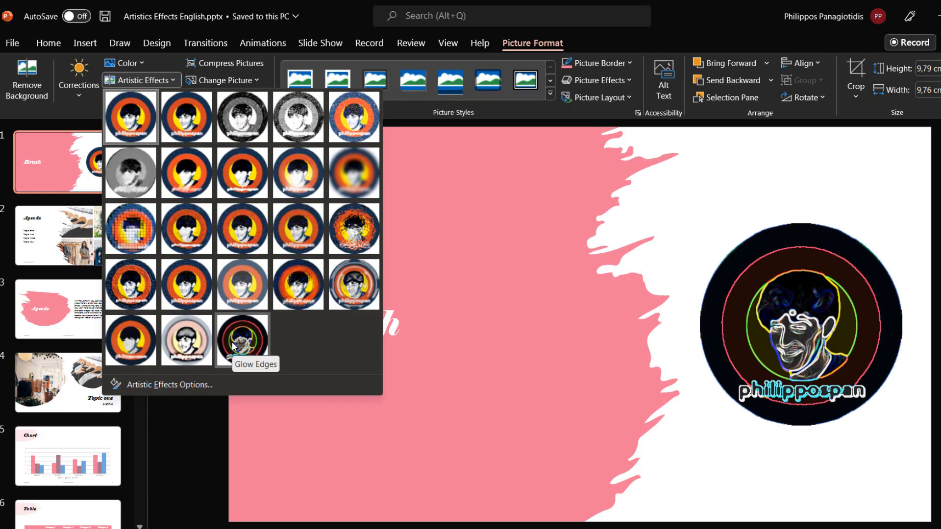
pyautogui.click(298, 284)
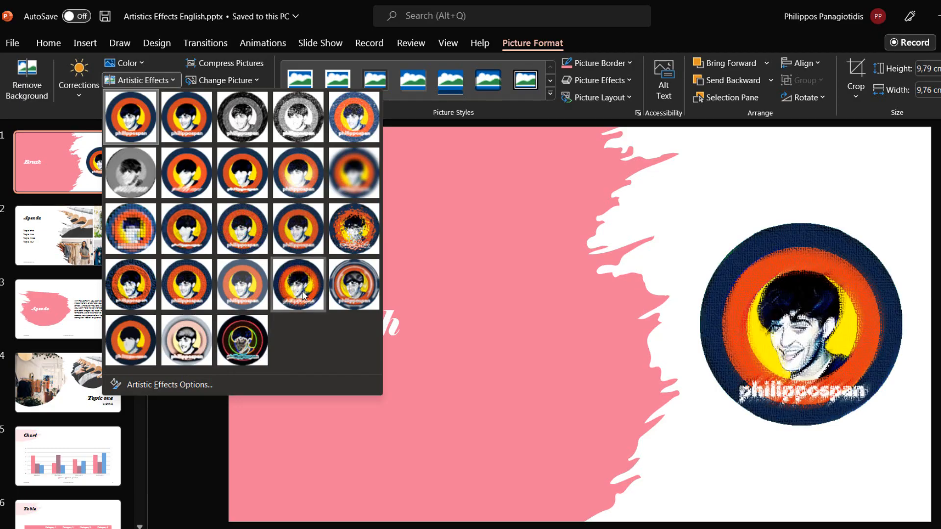
# Apply the Pastels Smooth effect to the logo and reopen the effects gallery.
pyautogui.click(298, 284)
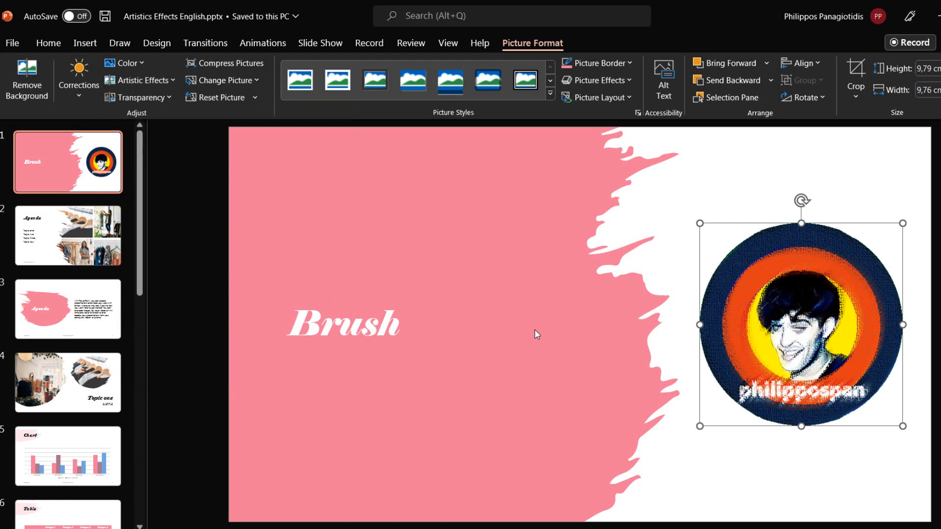
pyautogui.moveTo(637, 347)
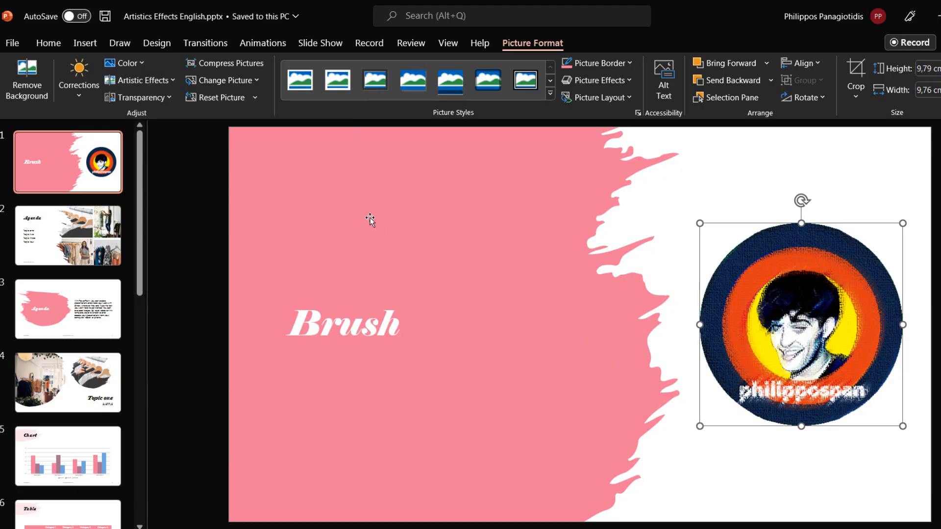
pyautogui.moveTo(737, 324)
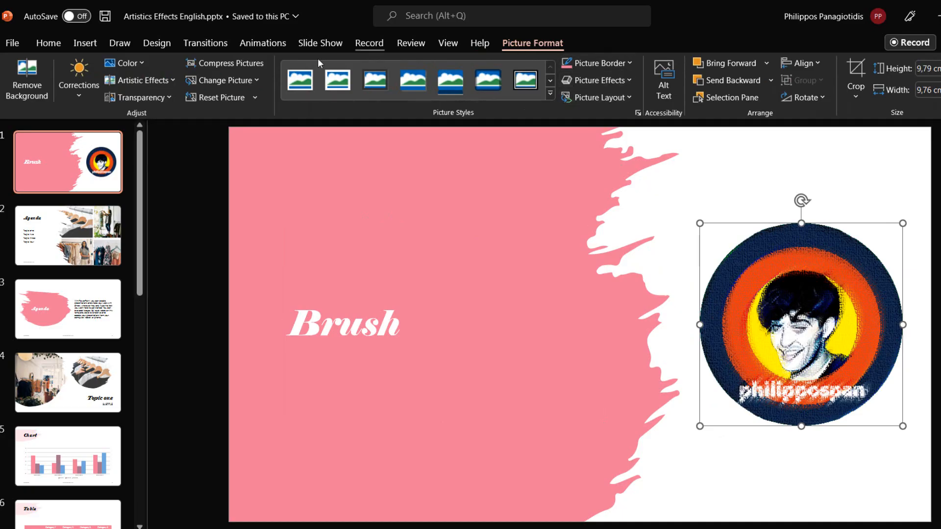
pyautogui.click(140, 80)
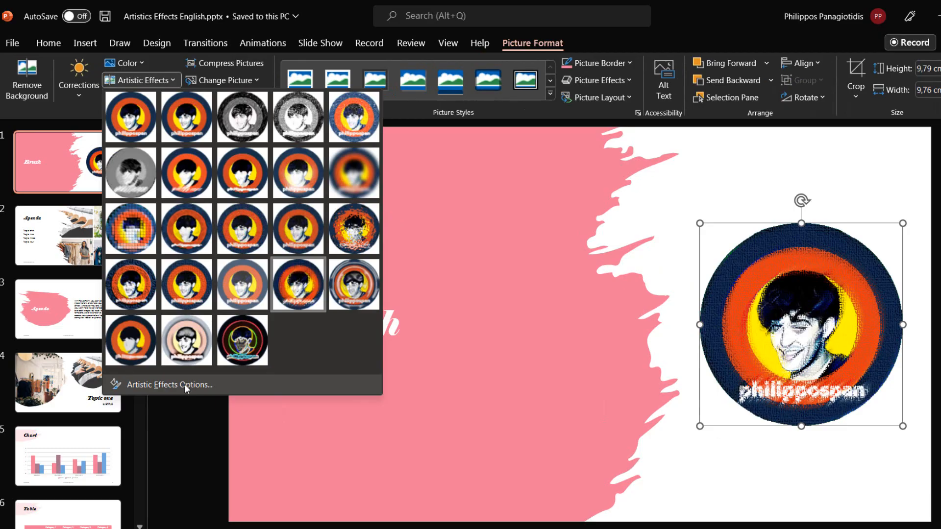
# Show the Format Picture pane with the Pastels Smooth transparency and scaling values expanded.
pyautogui.click(169, 385)
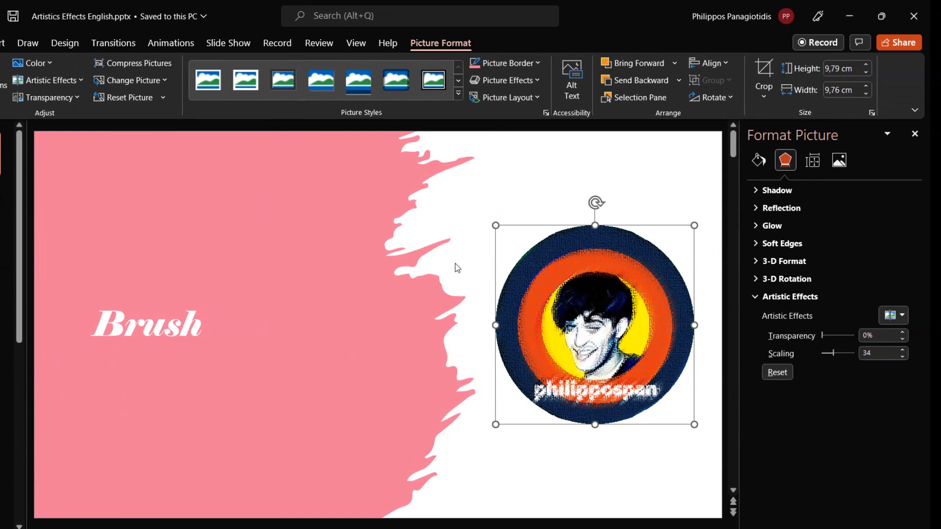
pyautogui.moveTo(794, 150)
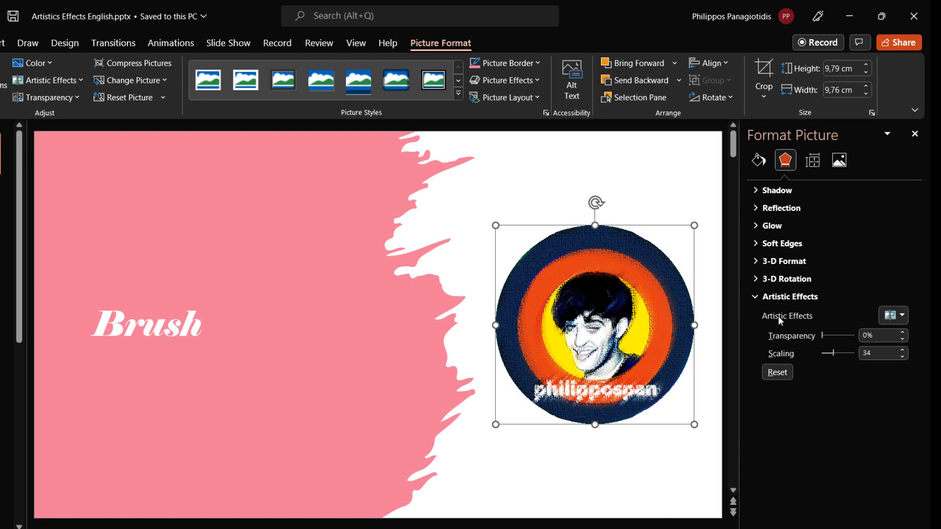
pyautogui.click(789, 297)
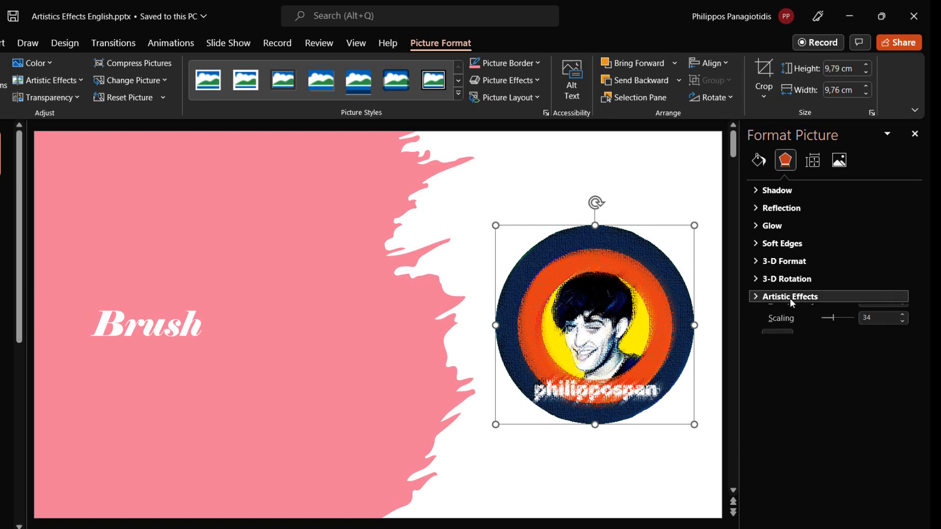
pyautogui.click(790, 296)
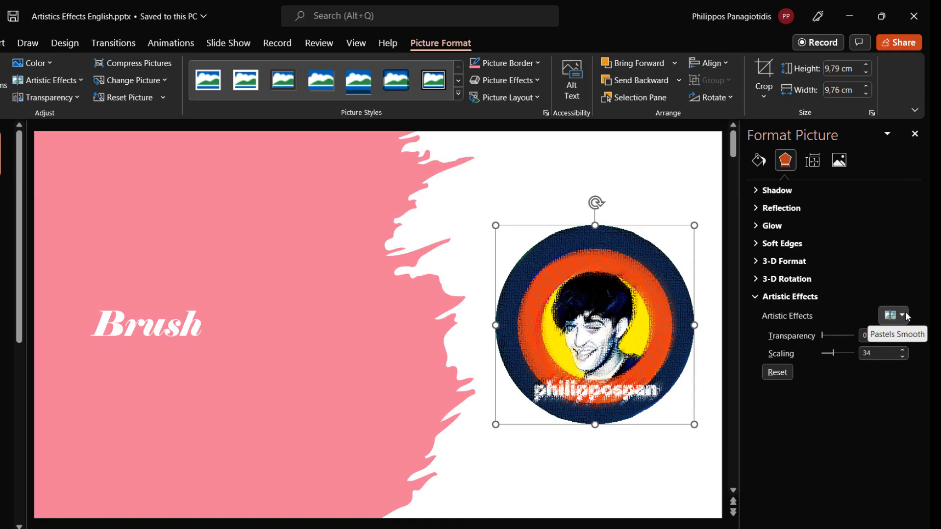
pyautogui.click(895, 315)
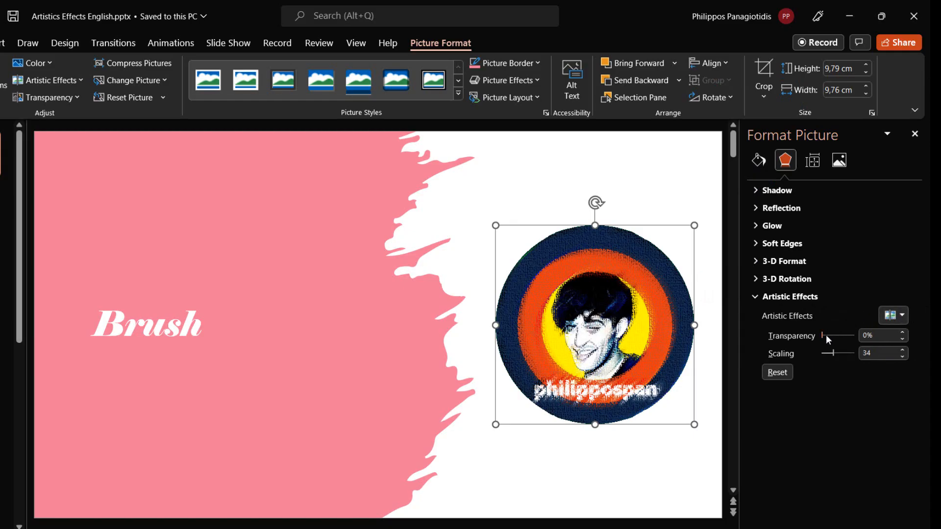
pyautogui.moveTo(827, 339)
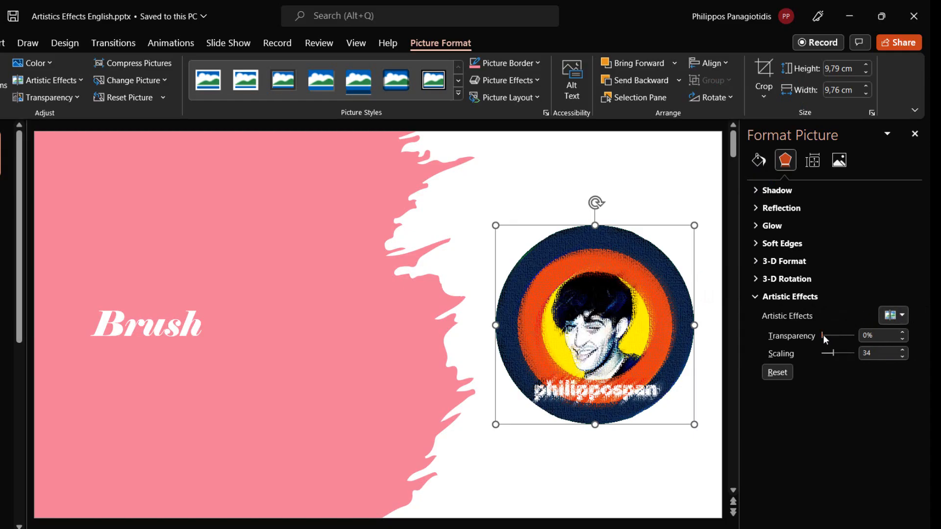
# Keep the effect transparency at 0% and raise its scaling from 34 to 59.
pyautogui.moveTo(823, 335); pyautogui.dragTo(831, 335)
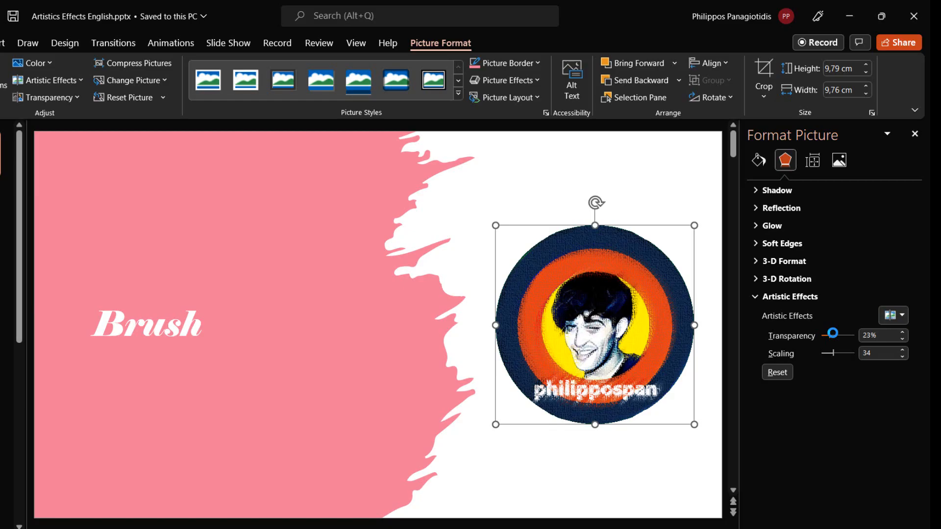
pyautogui.moveTo(831, 333); pyautogui.dragTo(839, 334)
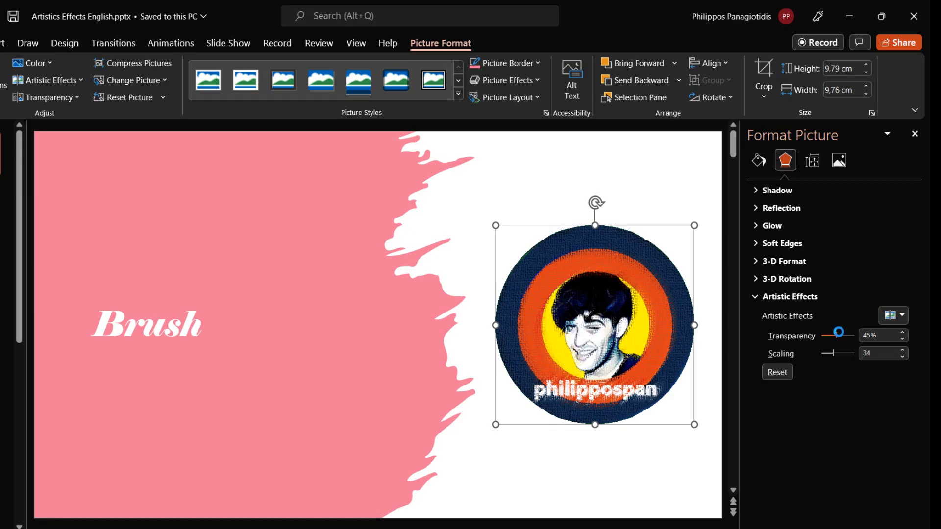
pyautogui.moveTo(847, 331); pyautogui.dragTo(824, 332)
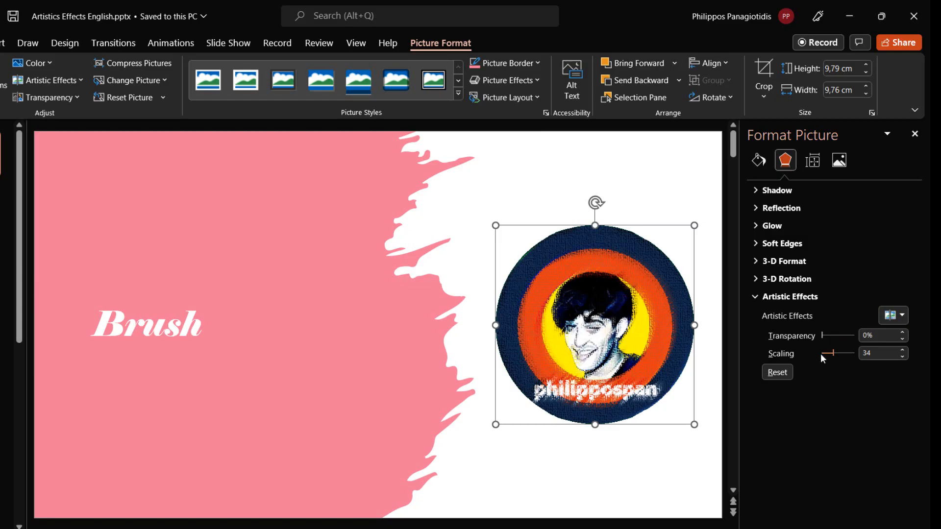
pyautogui.moveTo(832, 354); pyautogui.dragTo(841, 353)
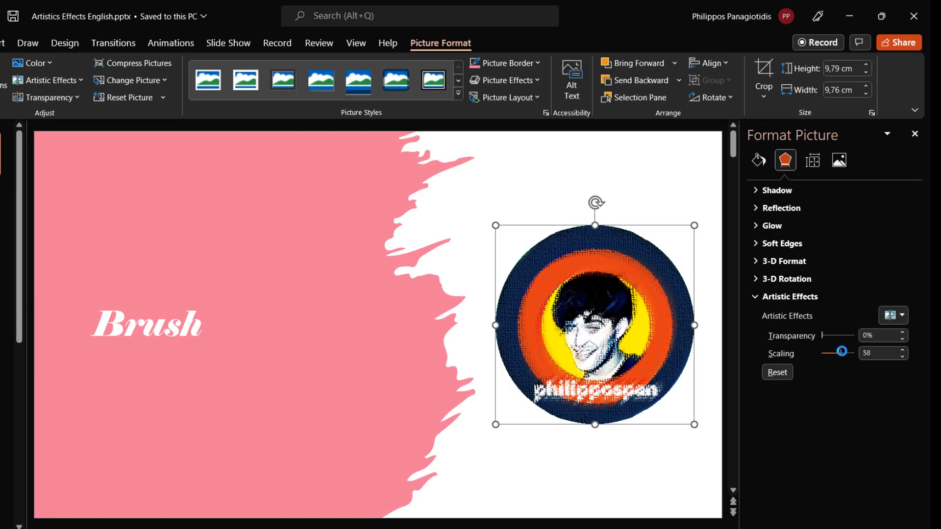
pyautogui.moveTo(839, 353); pyautogui.dragTo(843, 355)
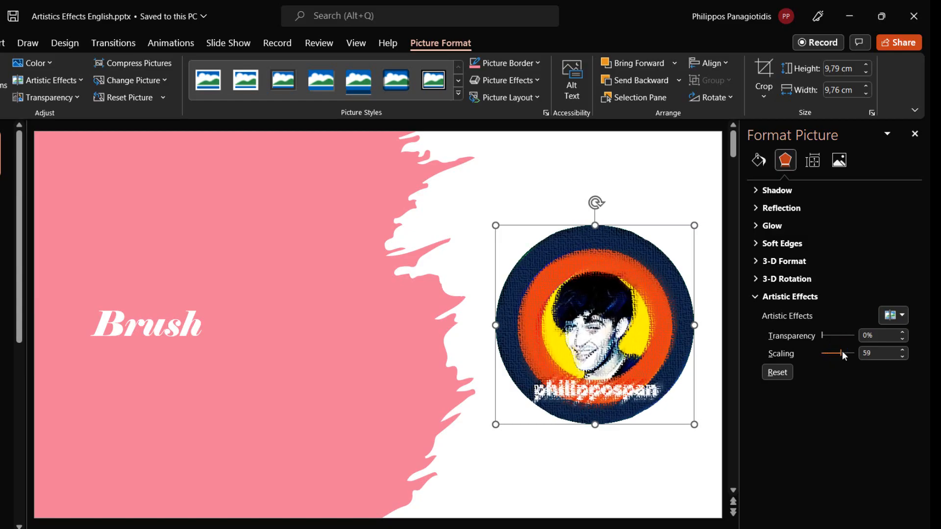